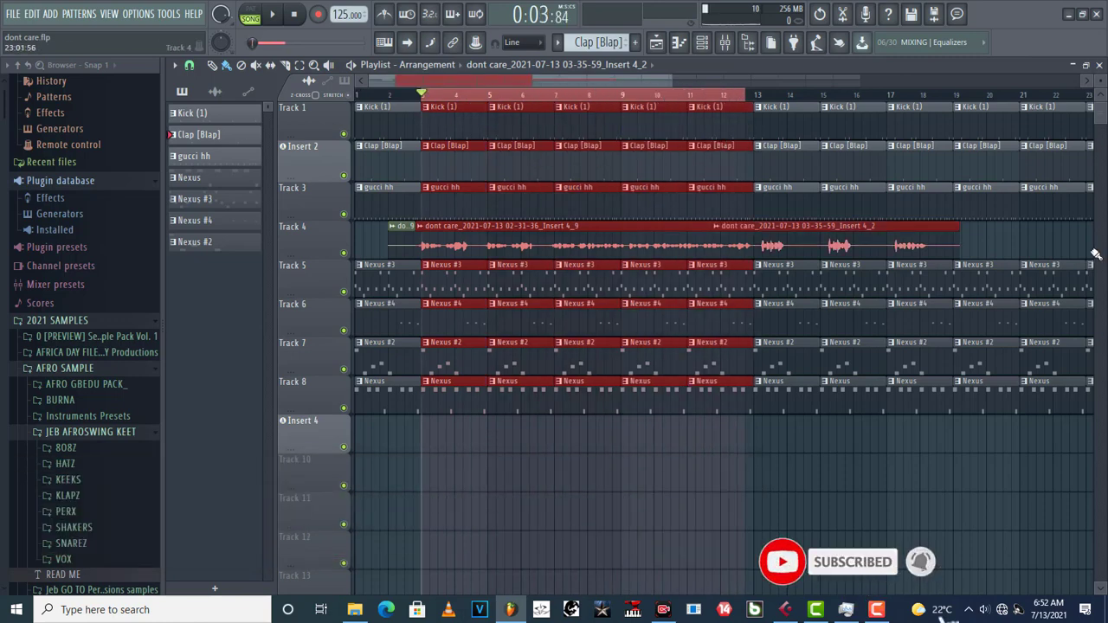
Open the mixer to view Insert 4's vocal effect chain
{"action": "left_click", "coordinate": [273, 14]}
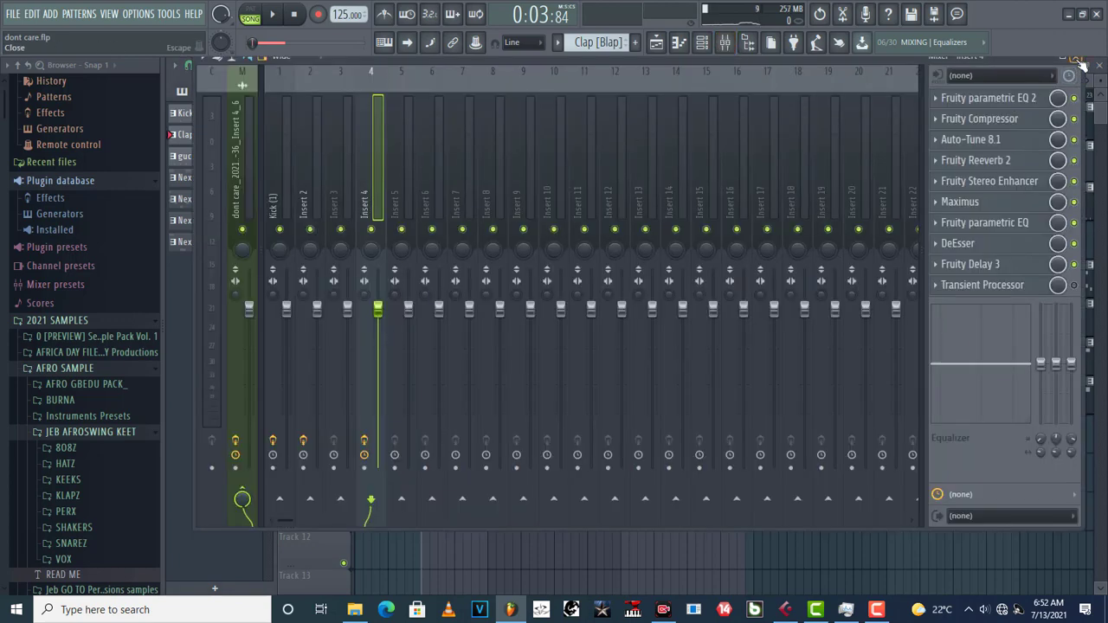
{"action": "left_click", "coordinate": [702, 42]}
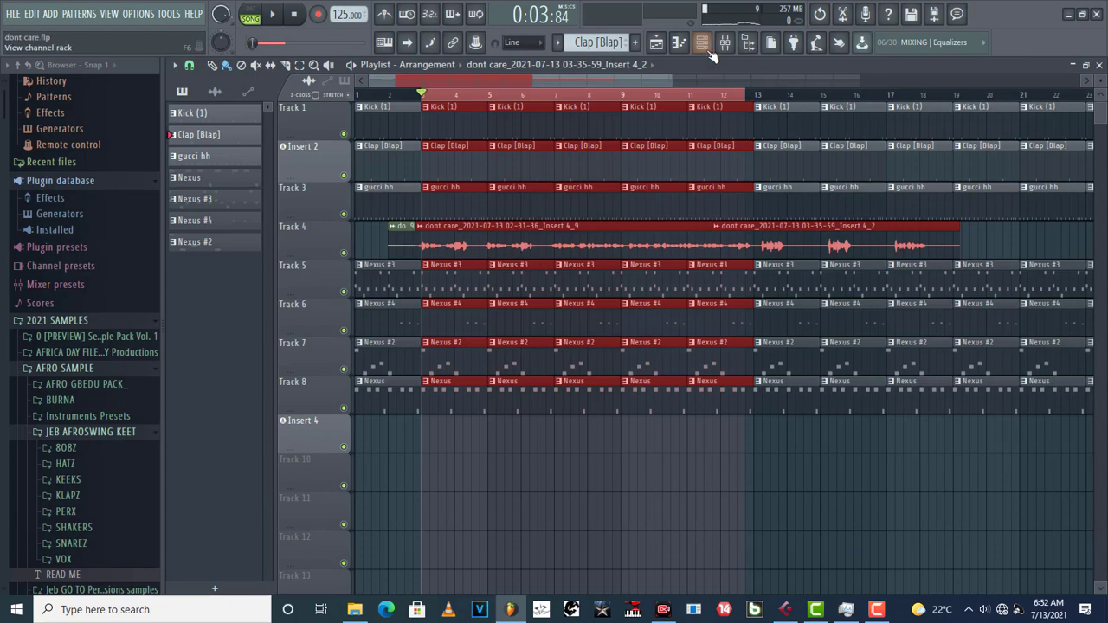
{"action": "left_click", "coordinate": [701, 43]}
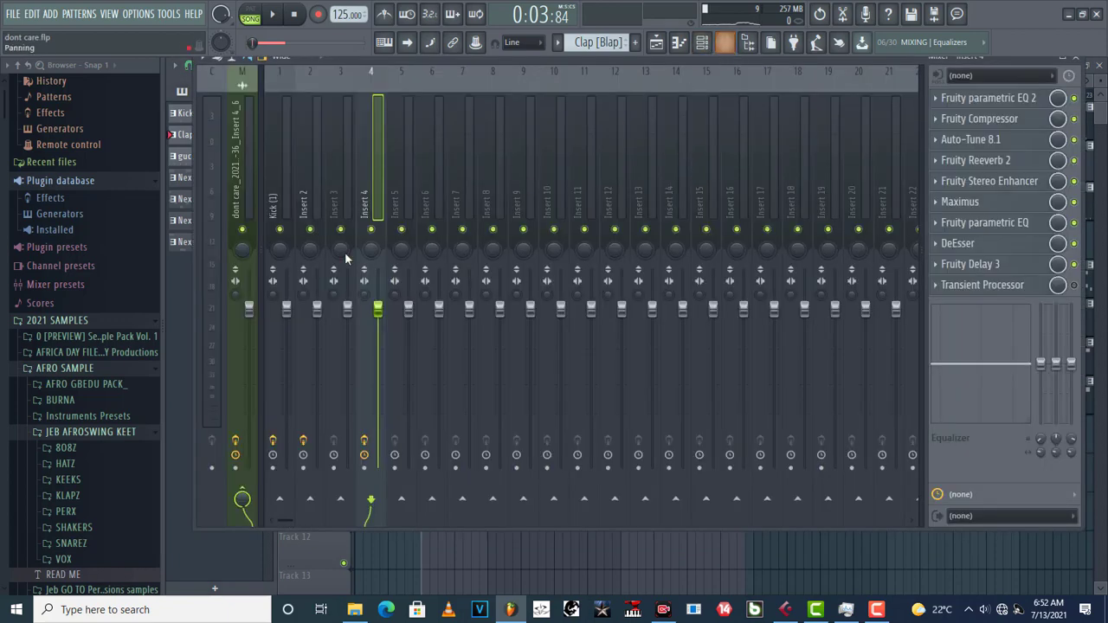
{"action": "left_click", "coordinate": [367, 189]}
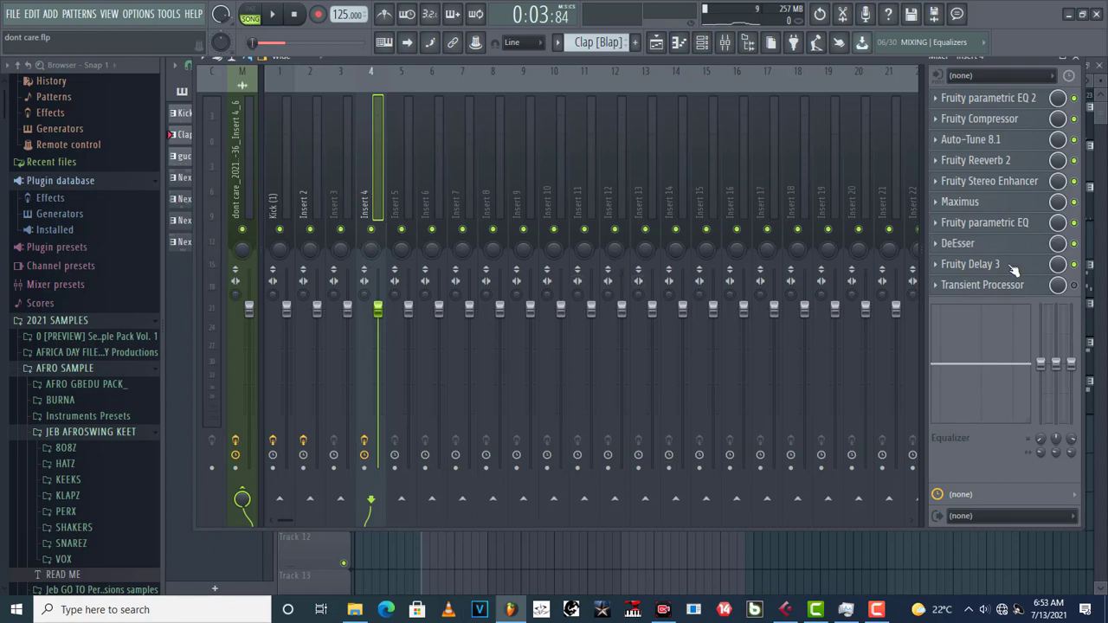
{"action": "left_click", "coordinate": [982, 284]}
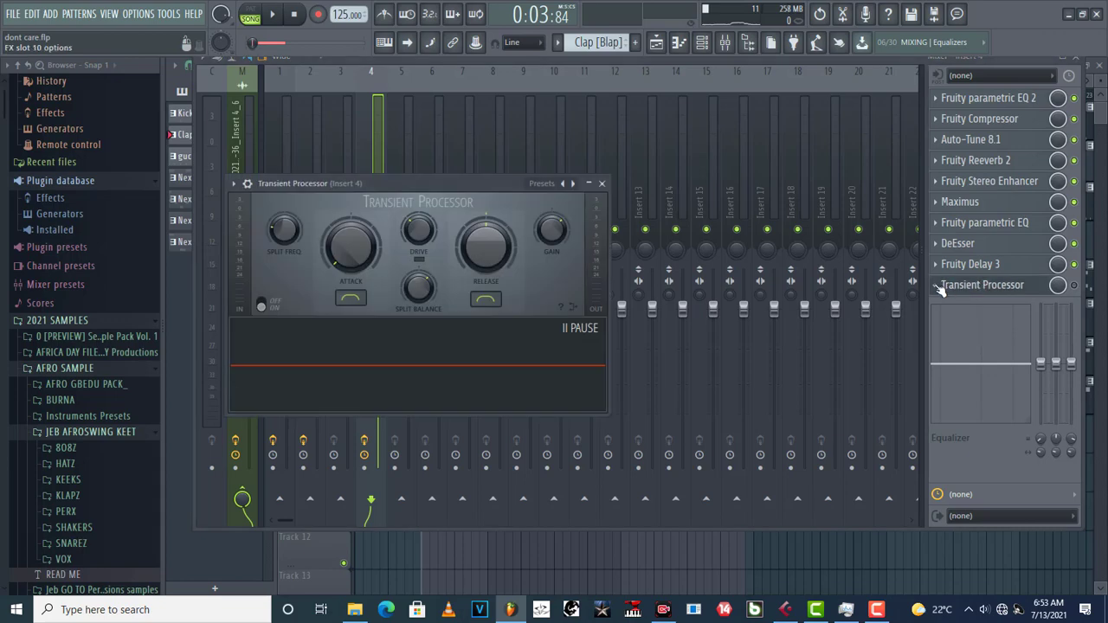
{"action": "right_click", "coordinate": [983, 284]}
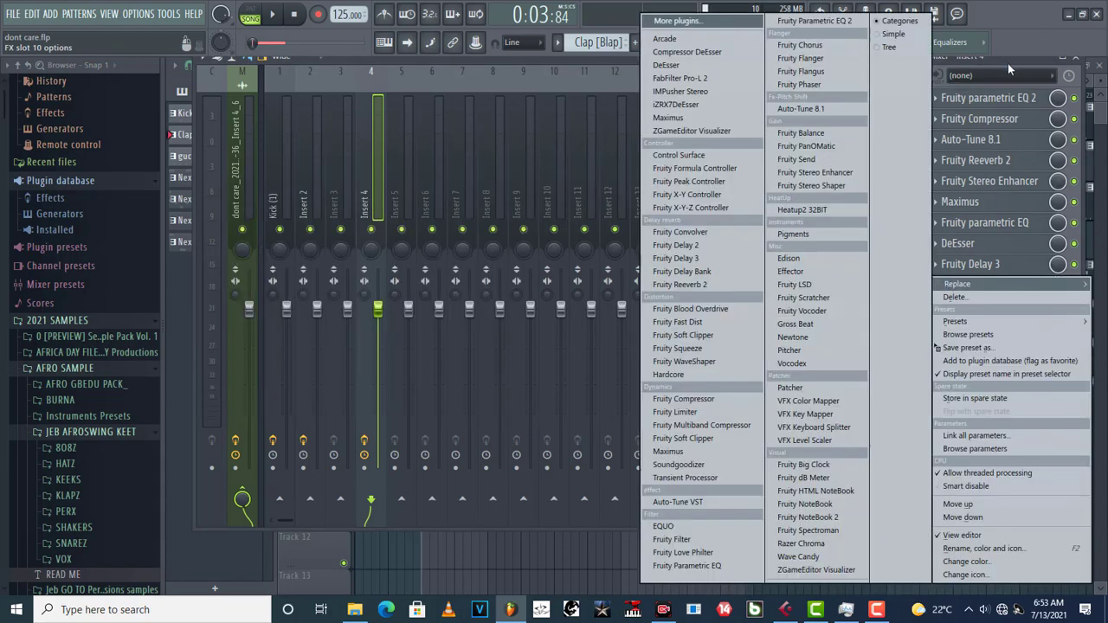
{"action": "left_click", "coordinate": [685, 477]}
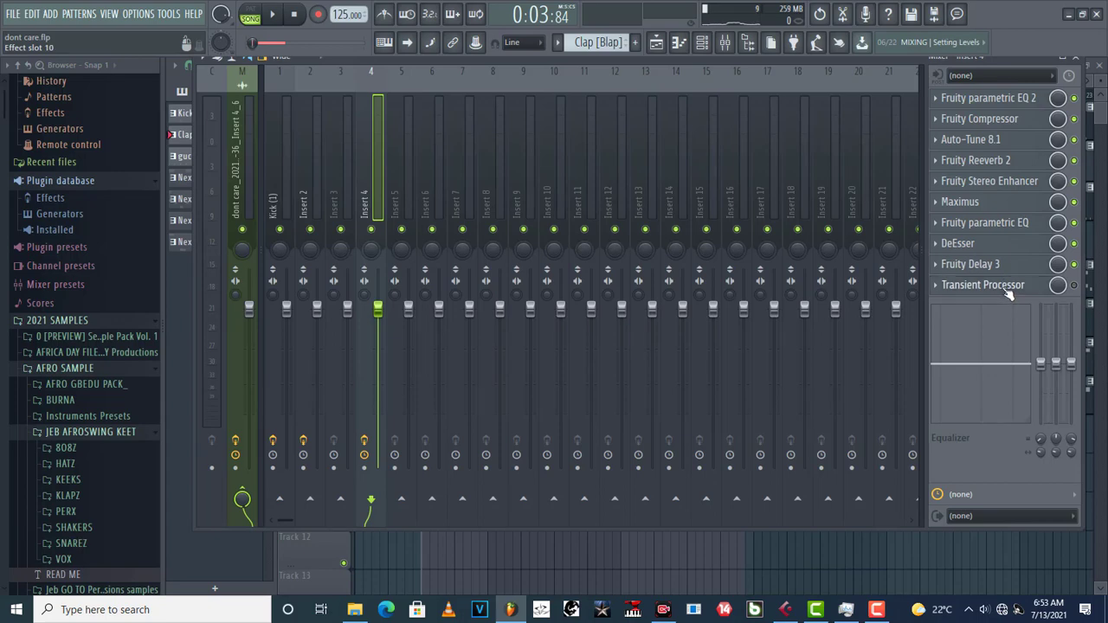
{"action": "left_click", "coordinate": [982, 283]}
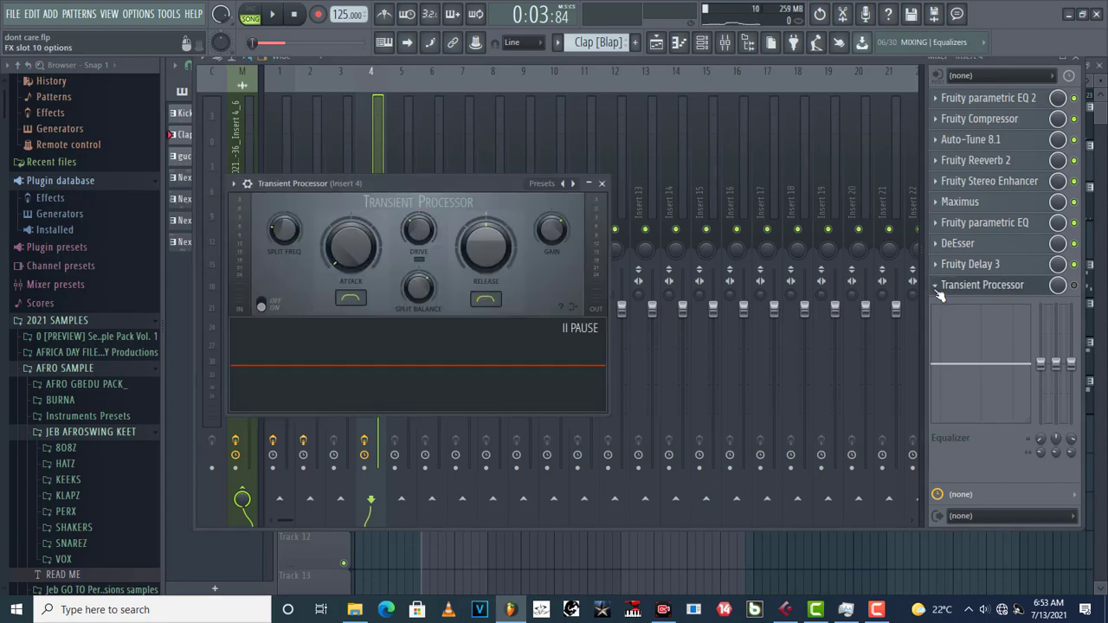
{"action": "right_click", "coordinate": [983, 285]}
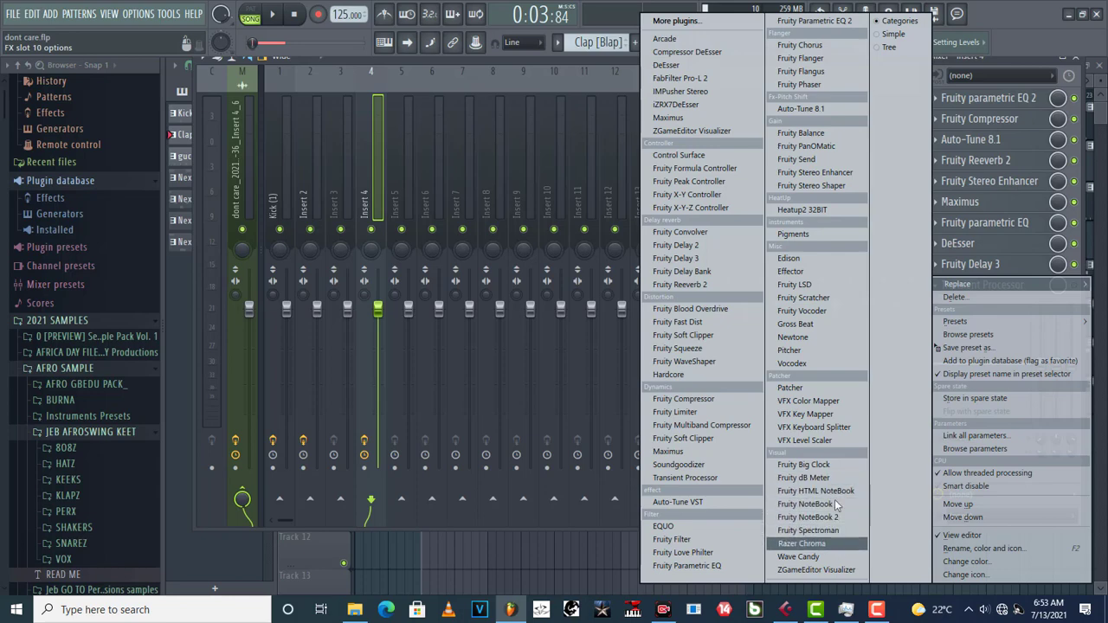
{"action": "mouse_move", "coordinate": [699, 465]}
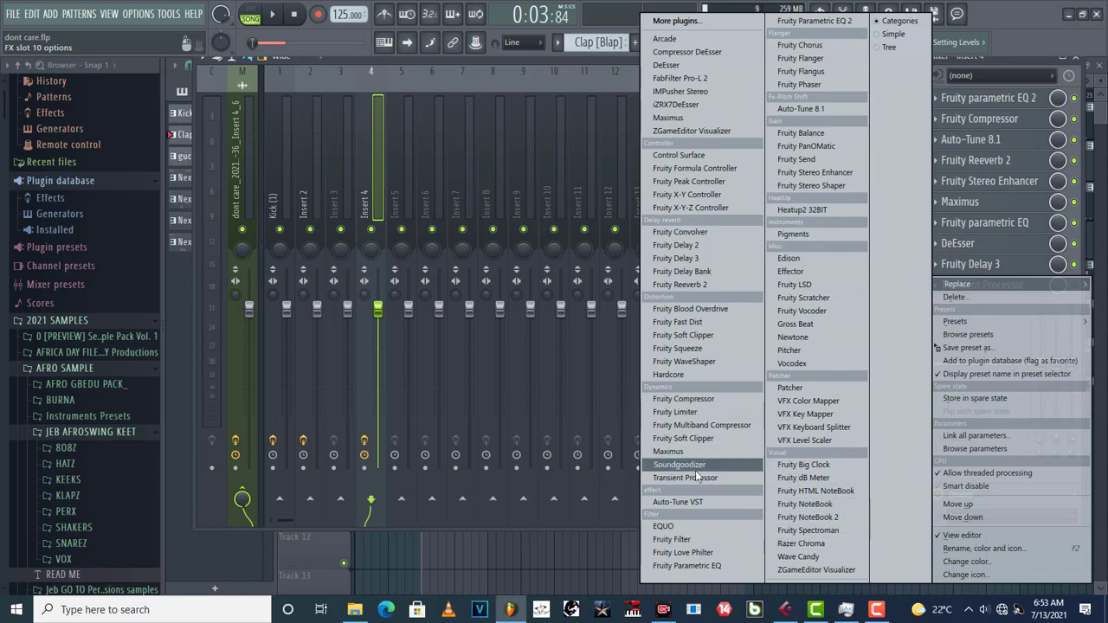
{"action": "mouse_move", "coordinate": [686, 478]}
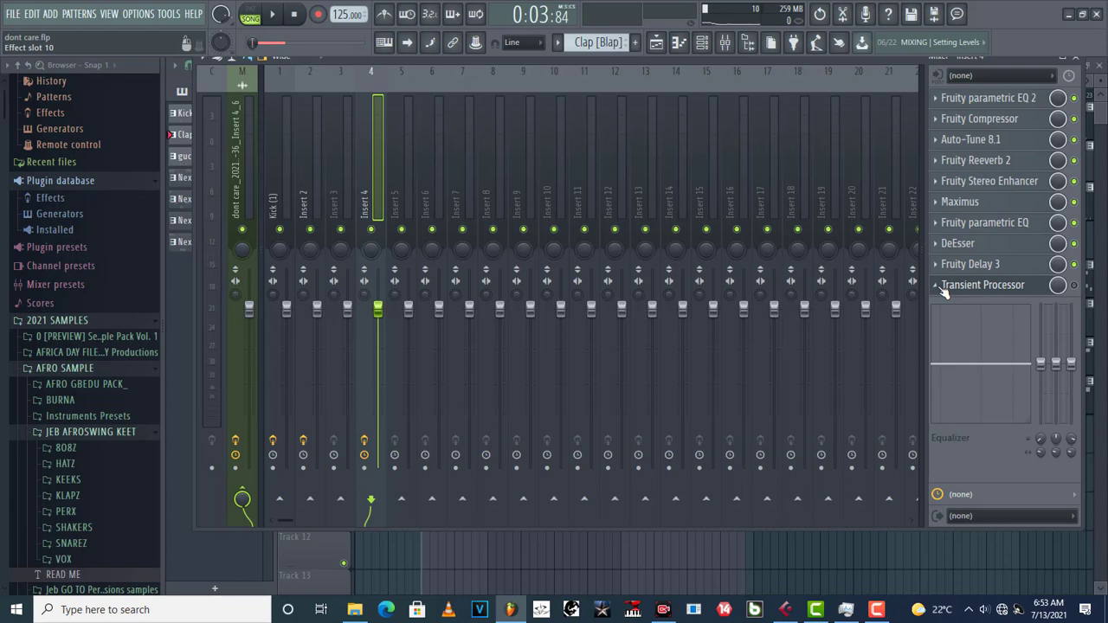
{"action": "mouse_move", "coordinate": [946, 291]}
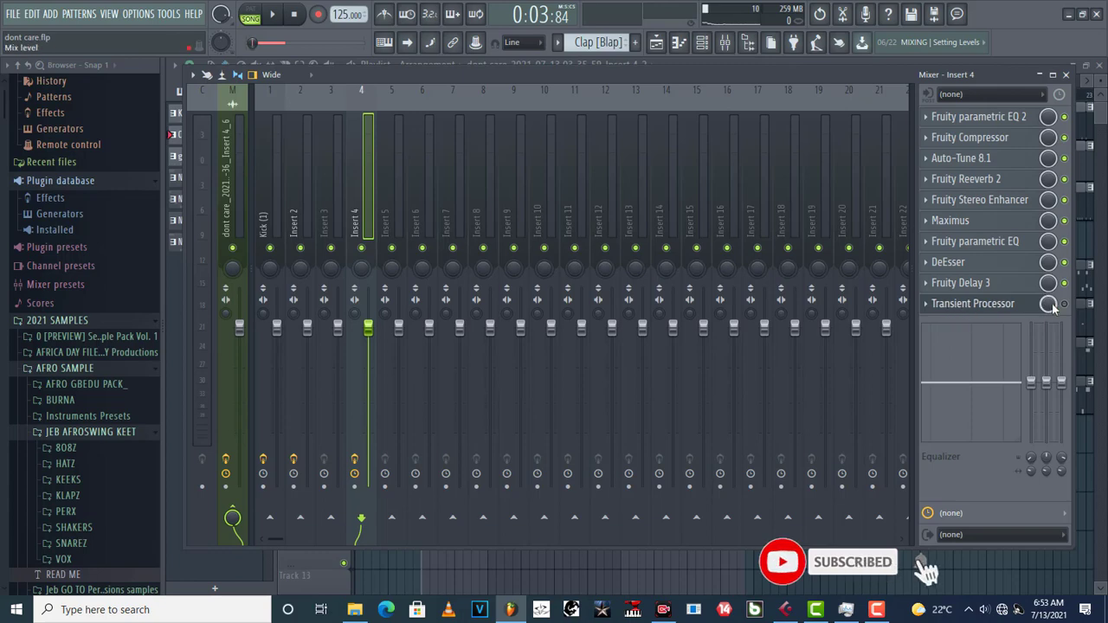
Open Insert 4's Transient Processor and adjust its output gain
{"action": "left_click", "coordinate": [973, 303]}
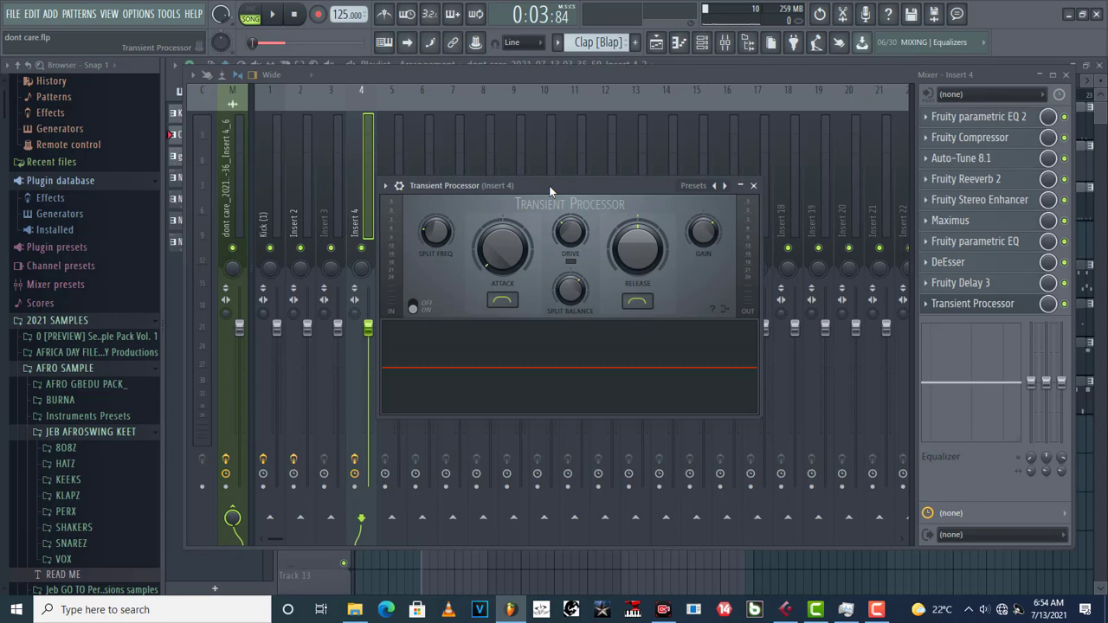
{"action": "mouse_move", "coordinate": [636, 249]}
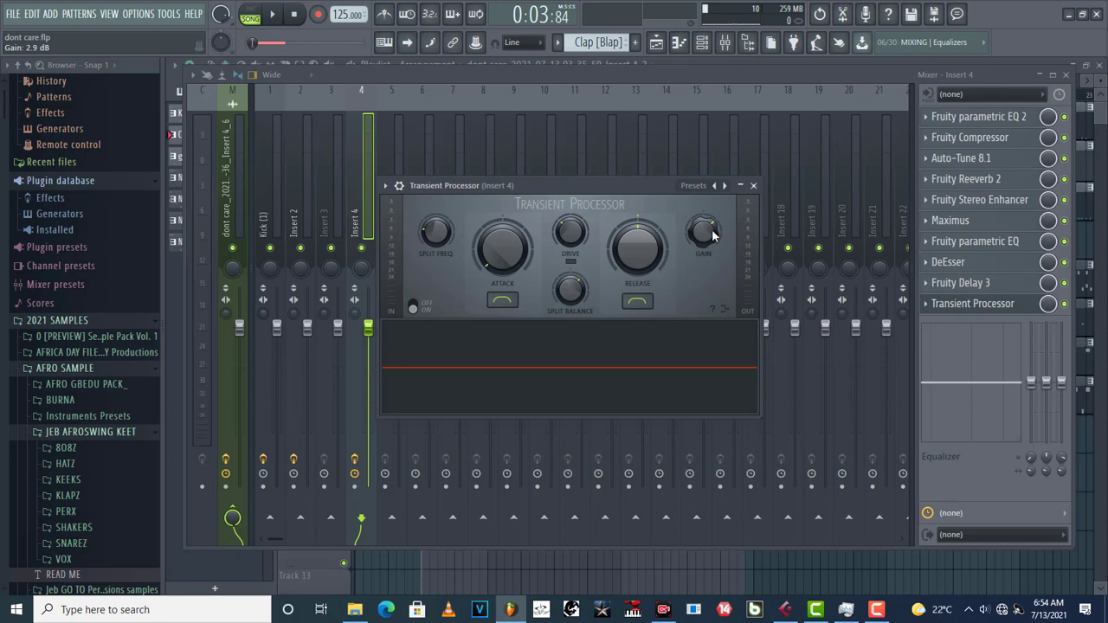
{"action": "left_click_drag", "start_coordinate": [502, 242], "coordinate": [502, 268]}
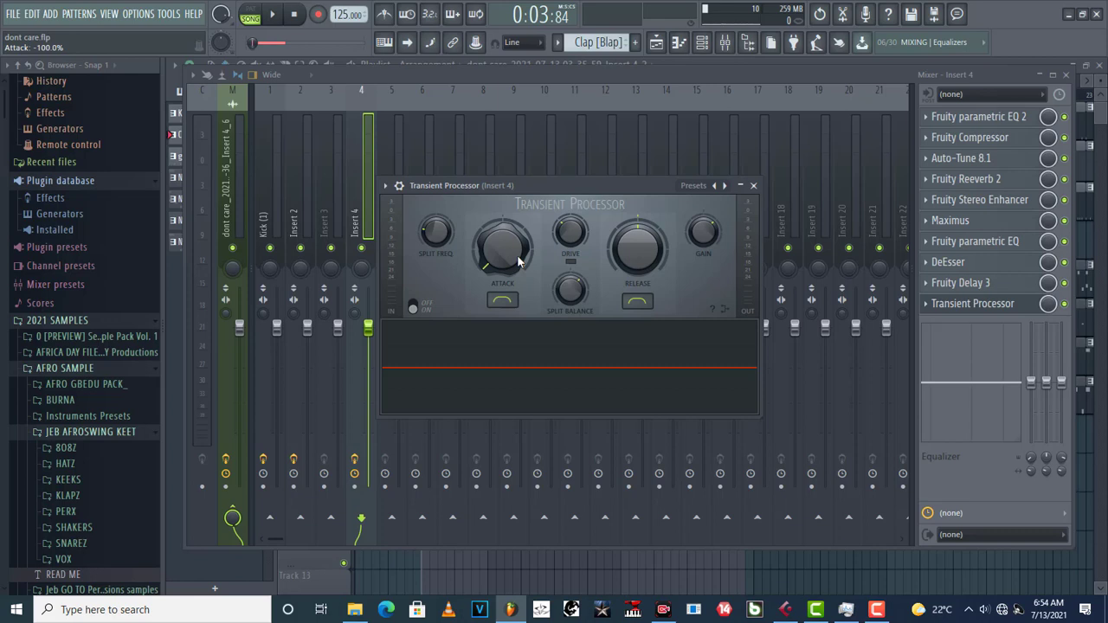
{"action": "mouse_move", "coordinate": [511, 254]}
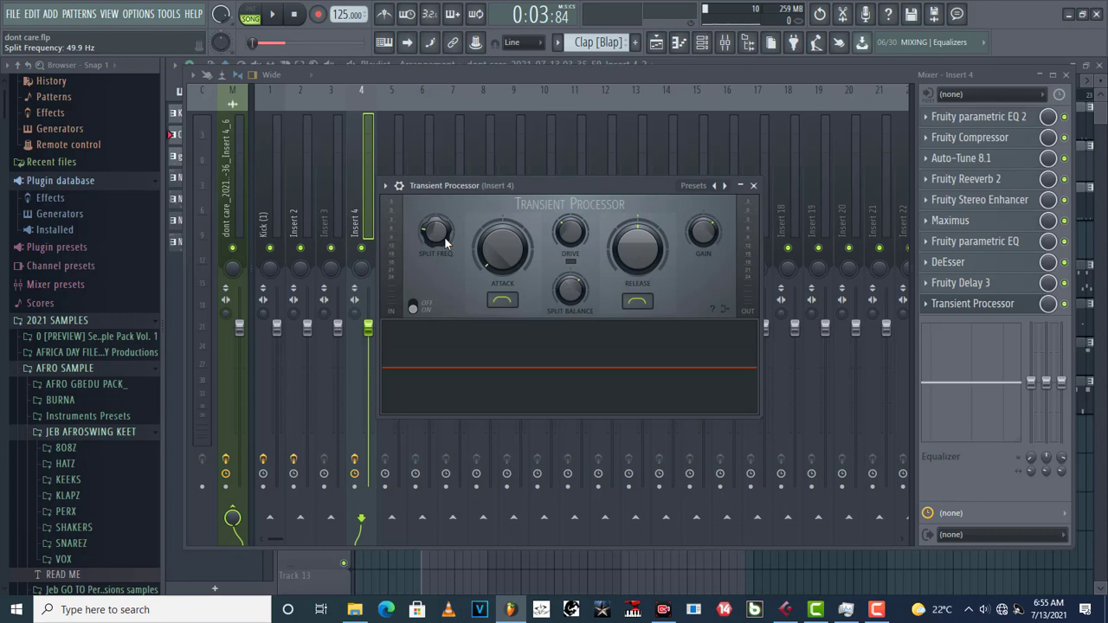
{"action": "mouse_move", "coordinate": [451, 279]}
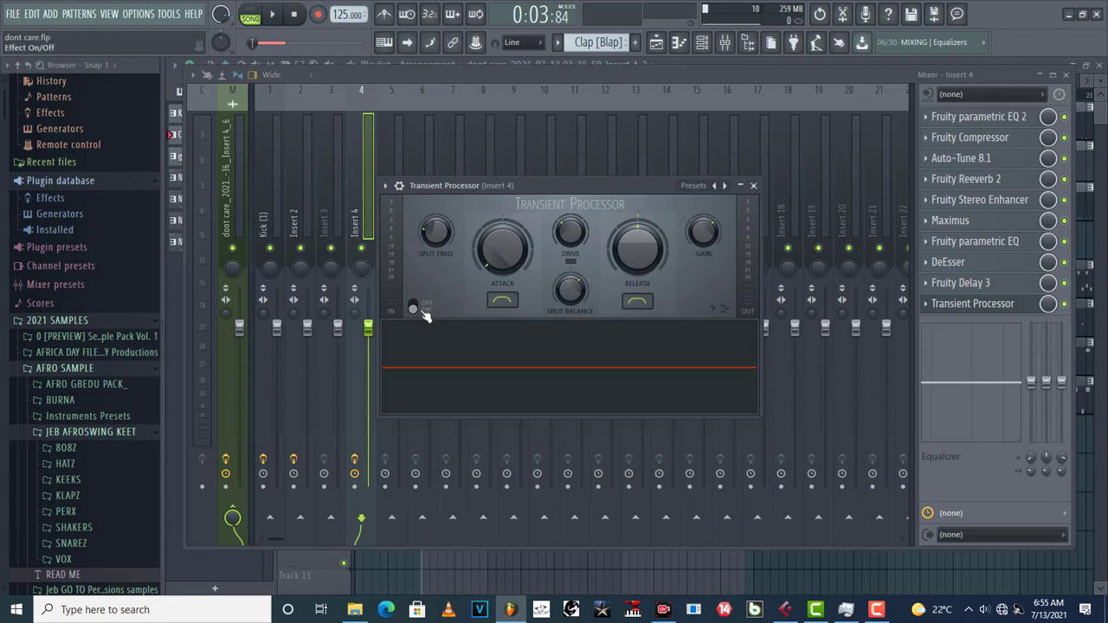
{"action": "mouse_move", "coordinate": [418, 316]}
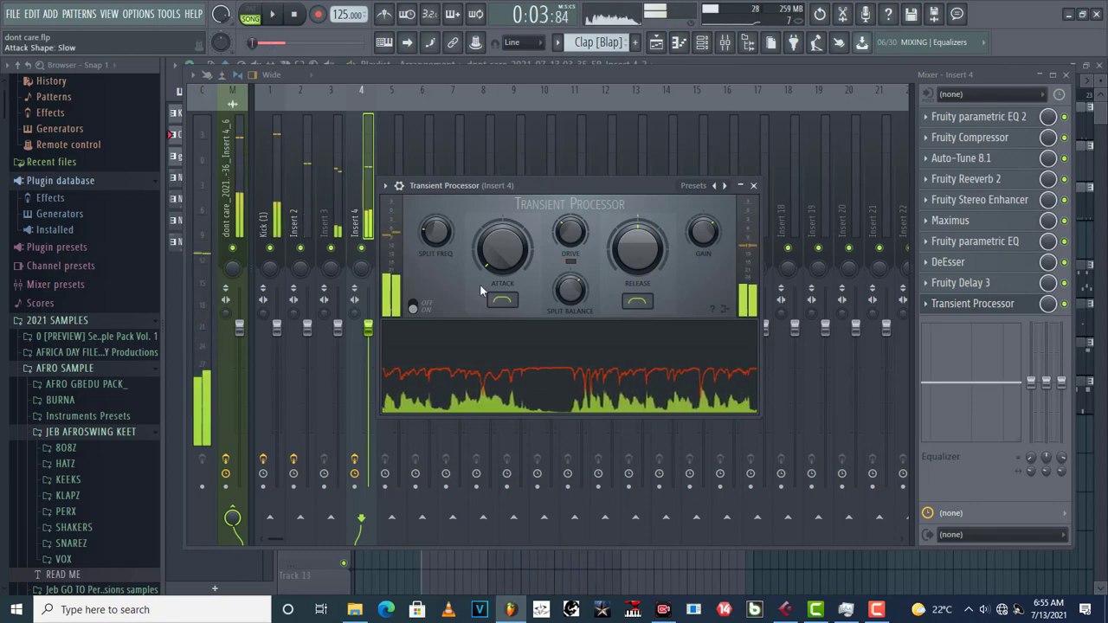
Turn the attack fully down, then set it to about -52.5% during playback
{"action": "left_click_drag", "start_coordinate": [502, 247], "coordinate": [485, 260]}
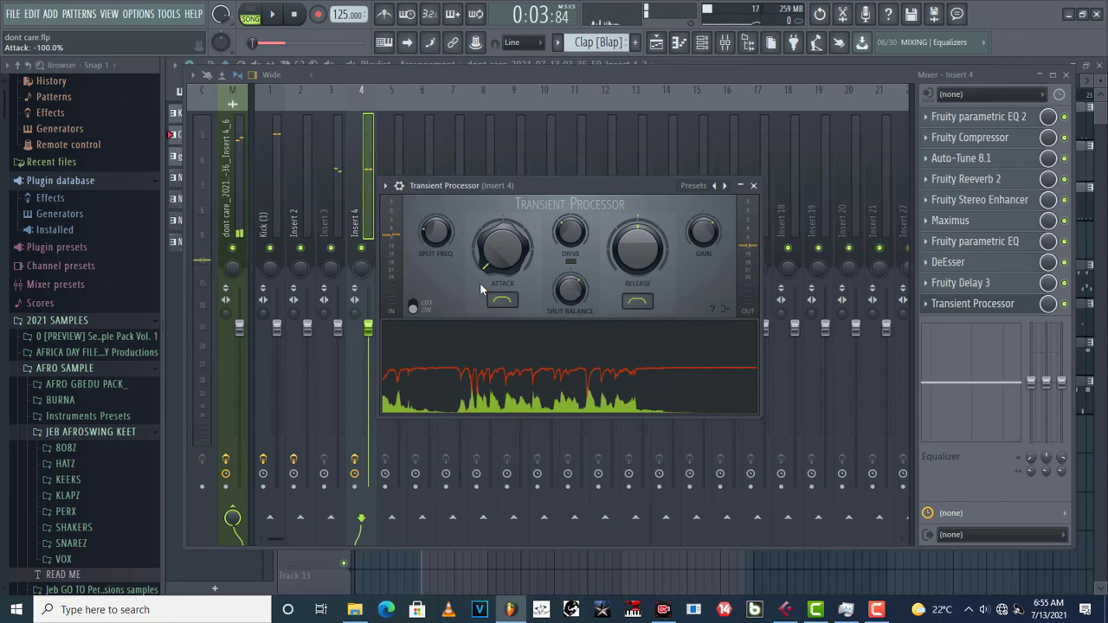
{"action": "mouse_move", "coordinate": [498, 212]}
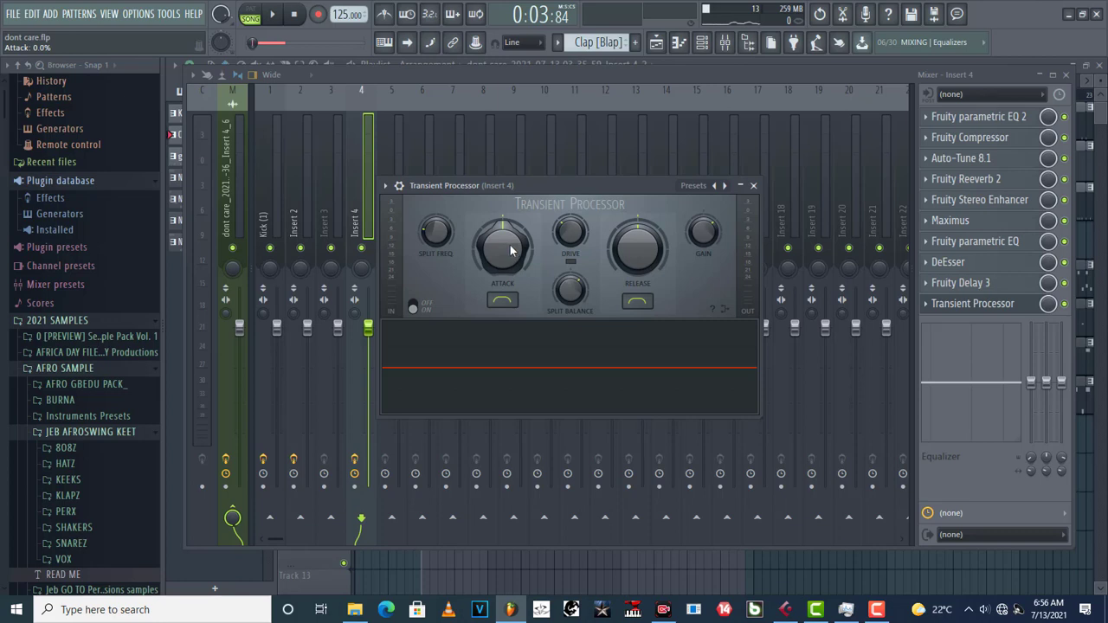
{"action": "left_click", "coordinate": [272, 15]}
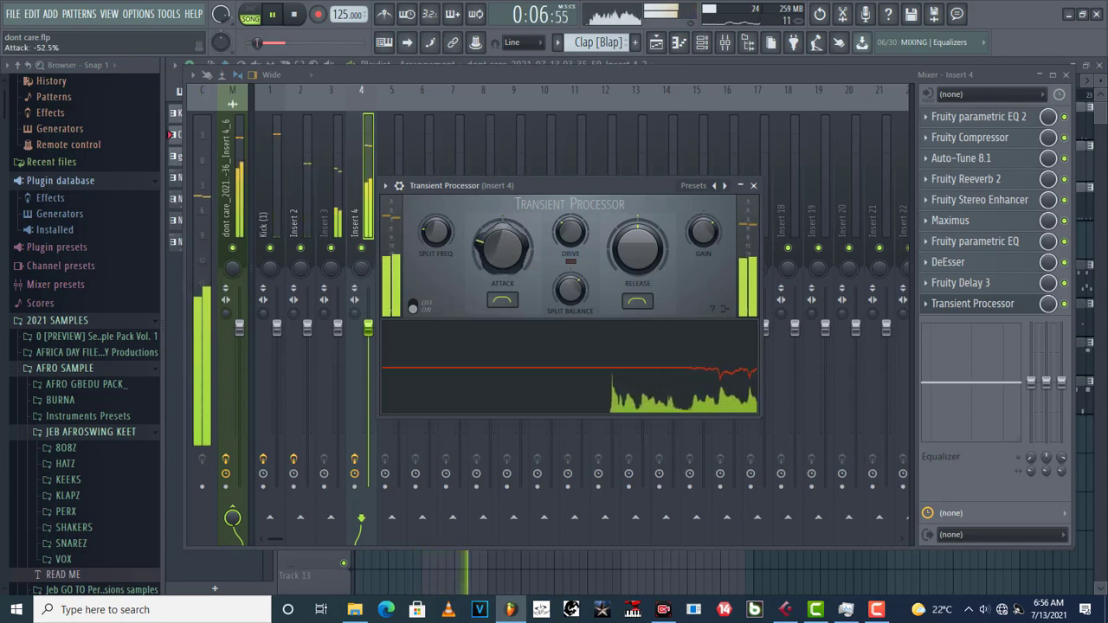
{"action": "left_click_drag", "start_coordinate": [502, 242], "coordinate": [502, 260]}
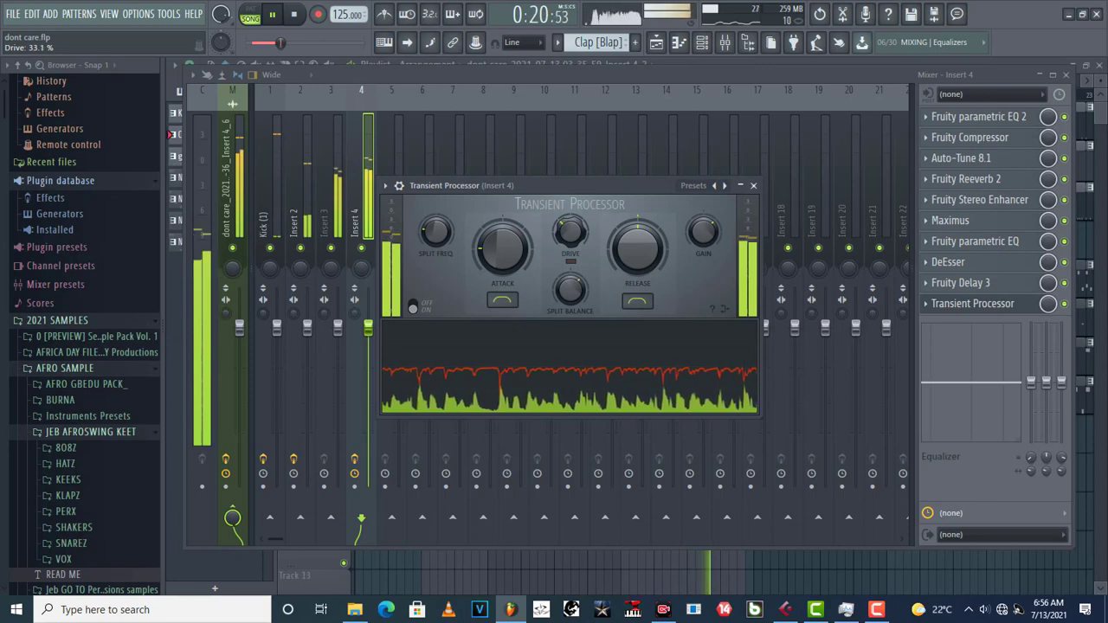
Raise the split frequency to 1000 Hz, auditioning it with playback
{"action": "left_click", "coordinate": [293, 14]}
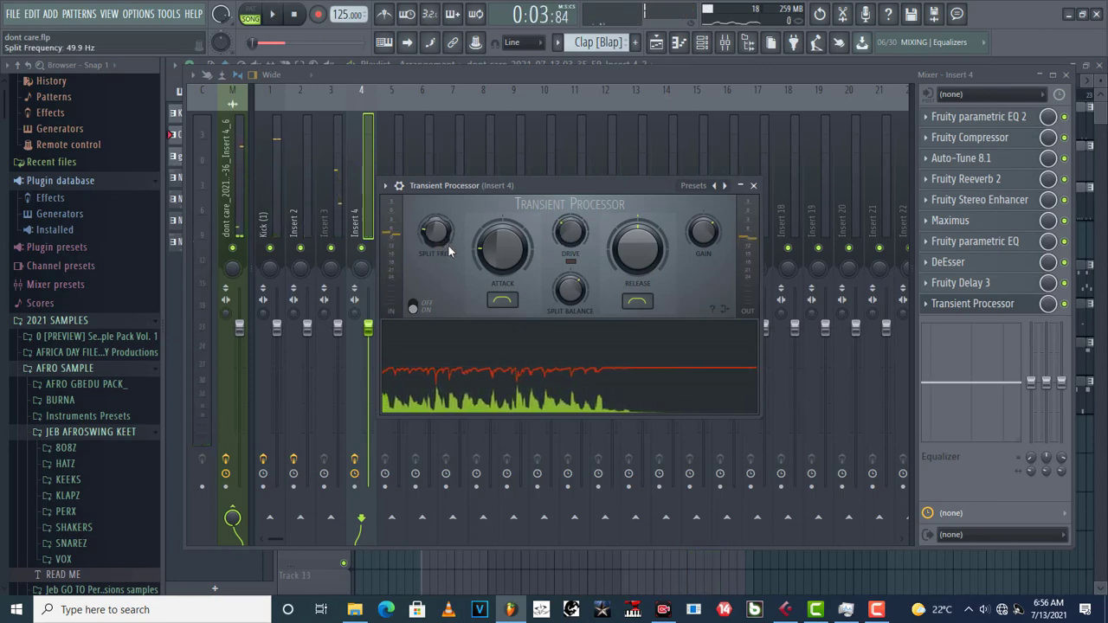
{"action": "left_click_drag", "start_coordinate": [435, 238], "coordinate": [435, 216]}
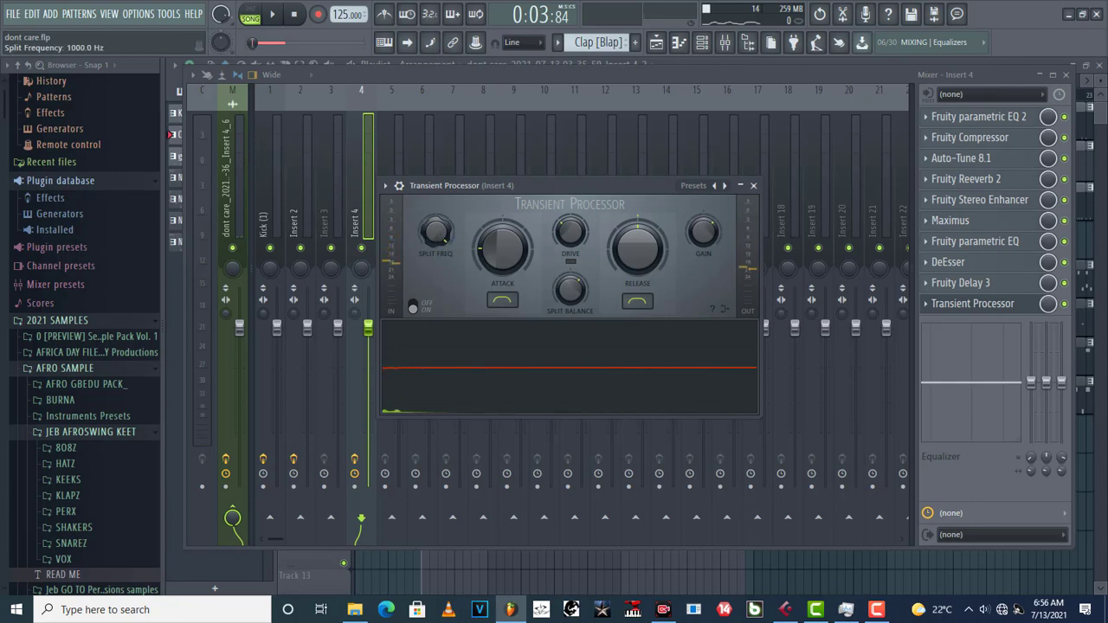
{"action": "left_click", "coordinate": [272, 14]}
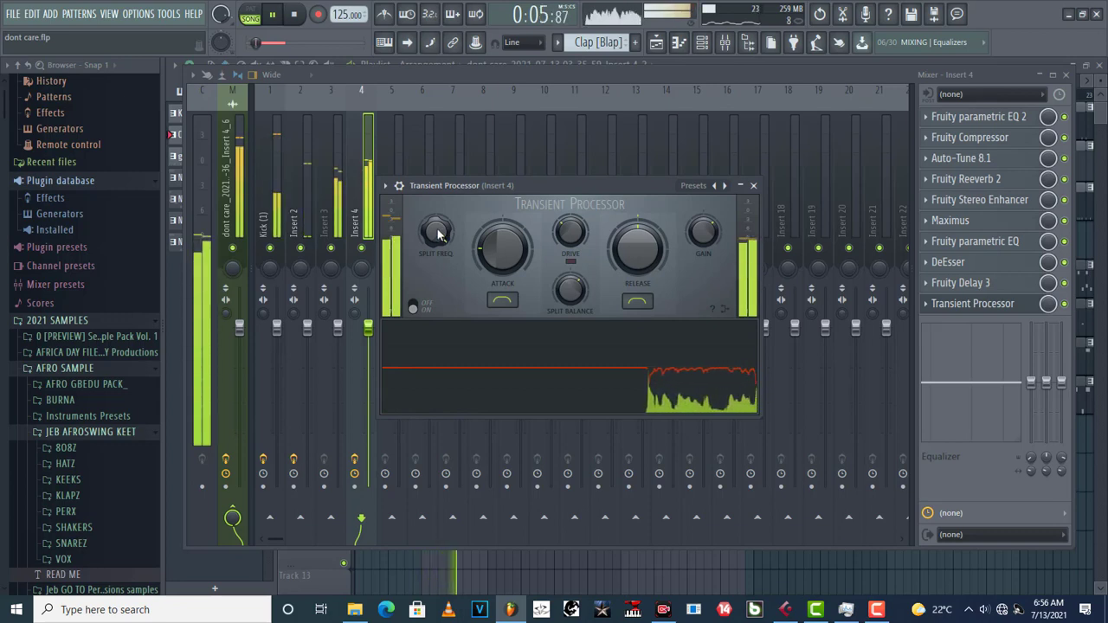
{"action": "left_click_drag", "start_coordinate": [436, 234], "coordinate": [436, 217]}
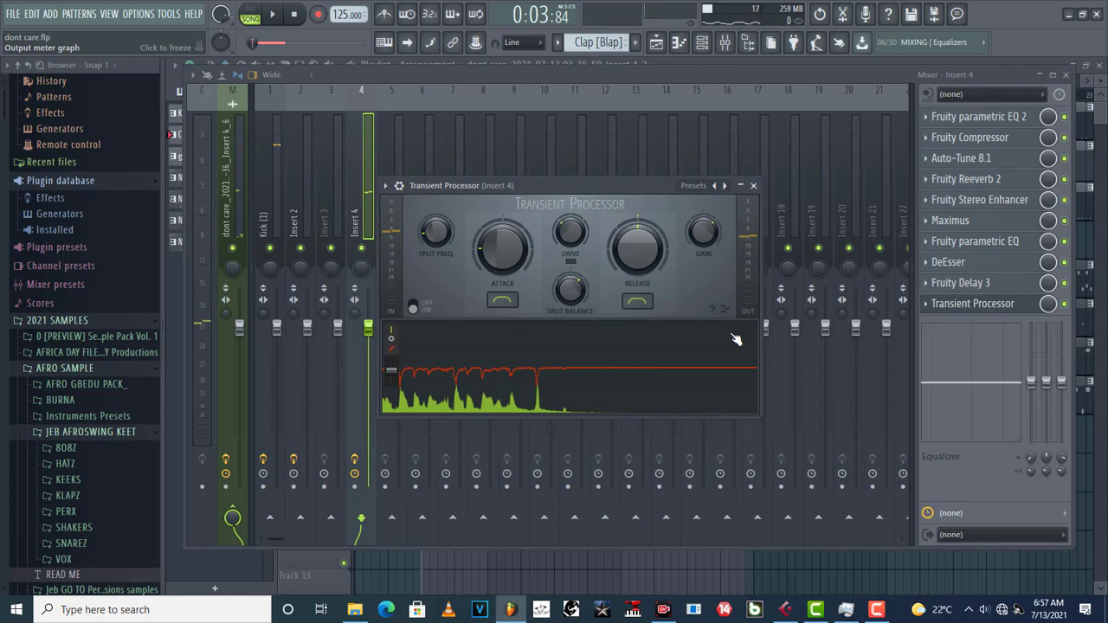
Set gain to 2.0 dB and release to about 93.8% while playing
{"action": "left_click_drag", "start_coordinate": [703, 238], "coordinate": [709, 233]}
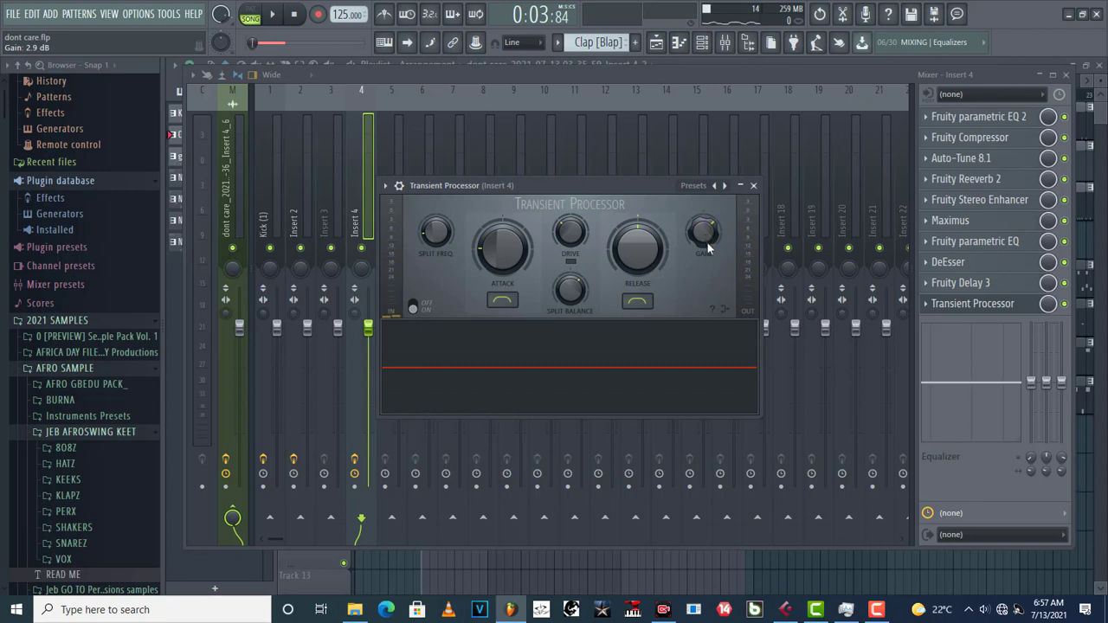
{"action": "left_click", "coordinate": [272, 14]}
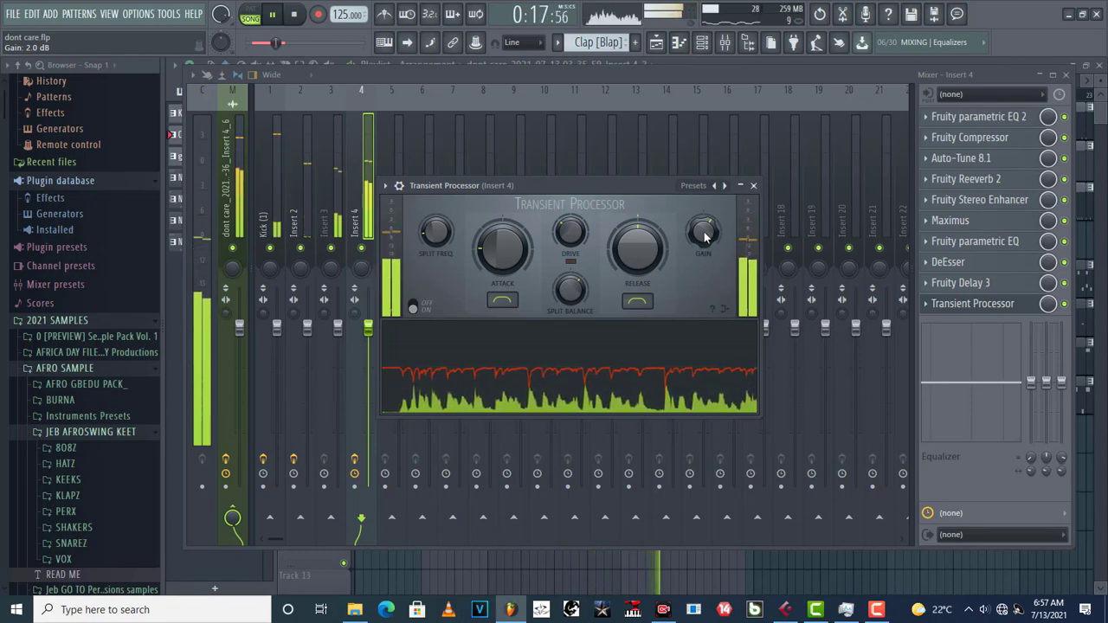
{"action": "left_click_drag", "start_coordinate": [703, 231], "coordinate": [702, 217]}
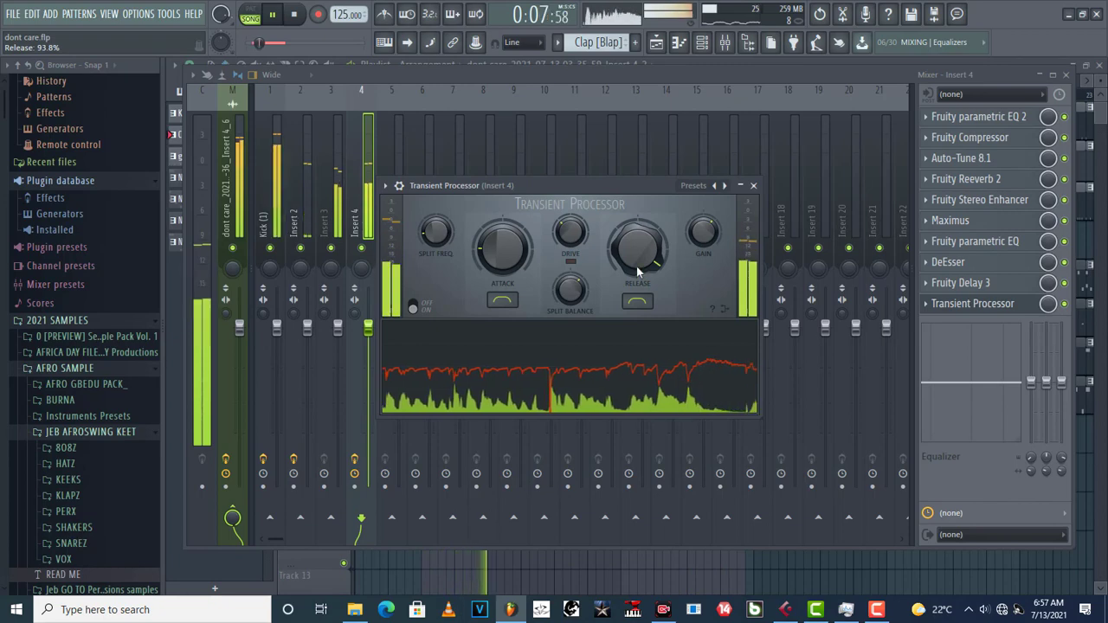
Push the release to 100%, then pull it down to about -33.7%
{"action": "left_click_drag", "start_coordinate": [636, 247], "coordinate": [640, 260]}
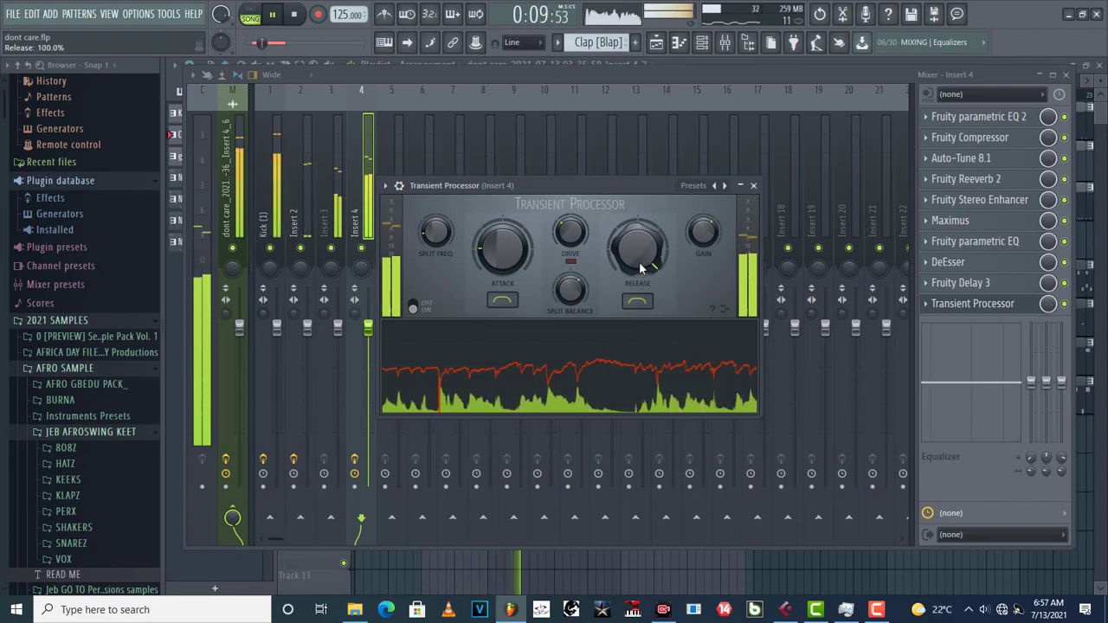
{"action": "left_click", "coordinate": [294, 14]}
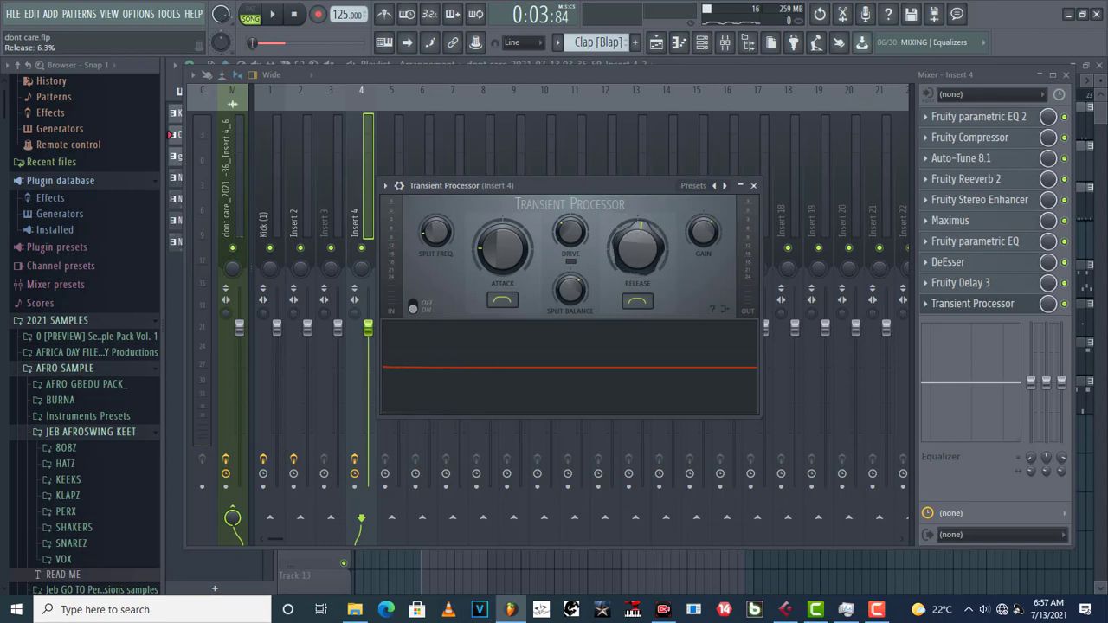
{"action": "left_click_drag", "start_coordinate": [637, 243], "coordinate": [637, 238]}
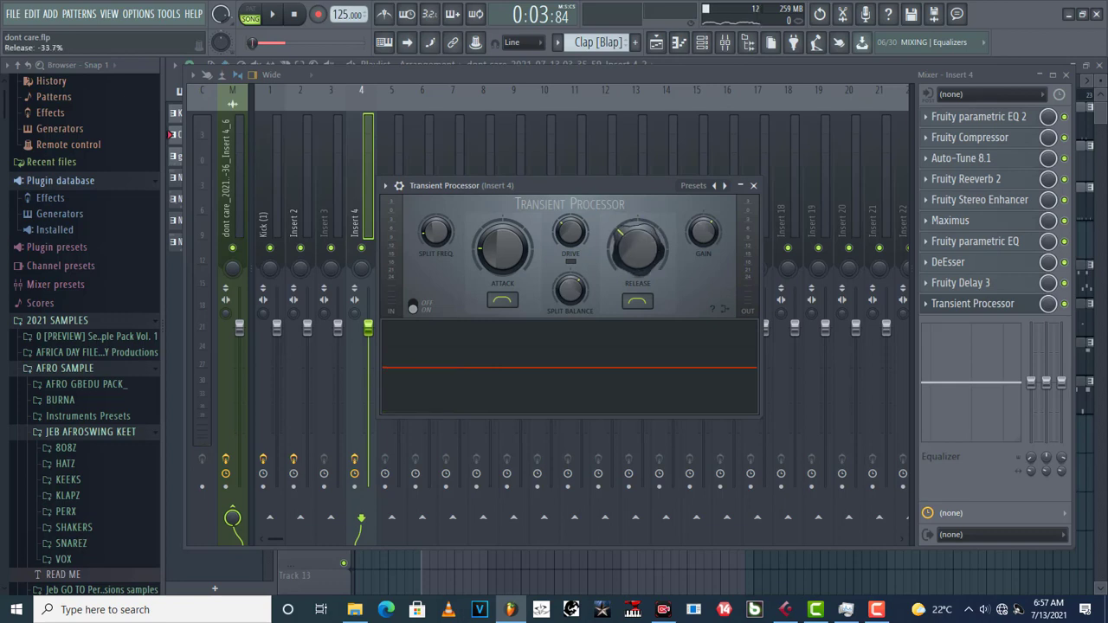
Audition the release and fine-tune it to about -30%
{"action": "left_click", "coordinate": [272, 13]}
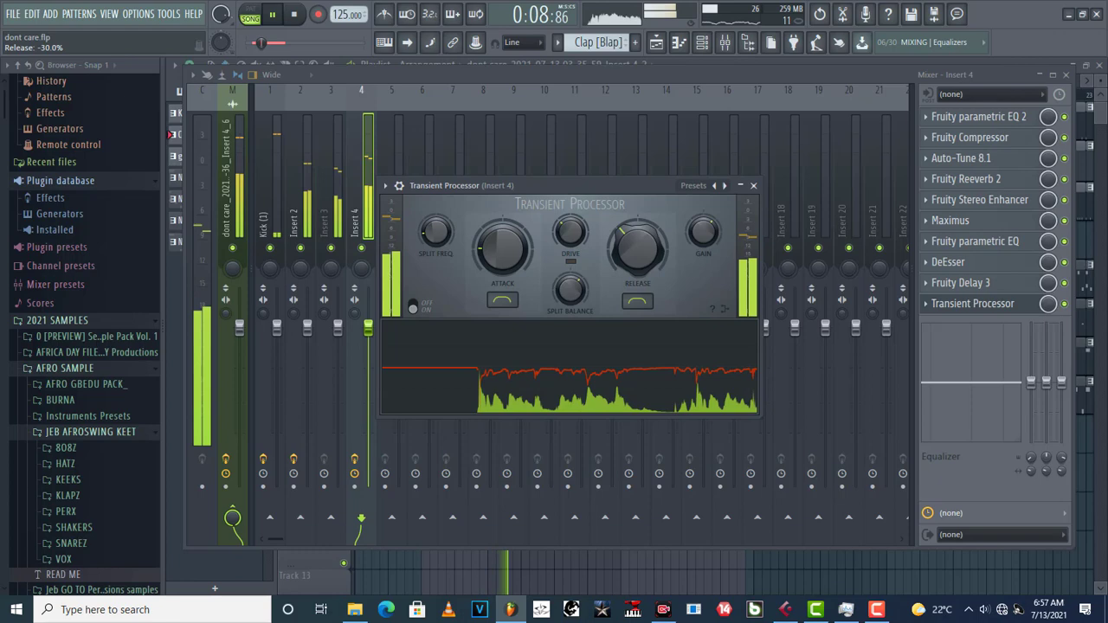
{"action": "left_click", "coordinate": [293, 14]}
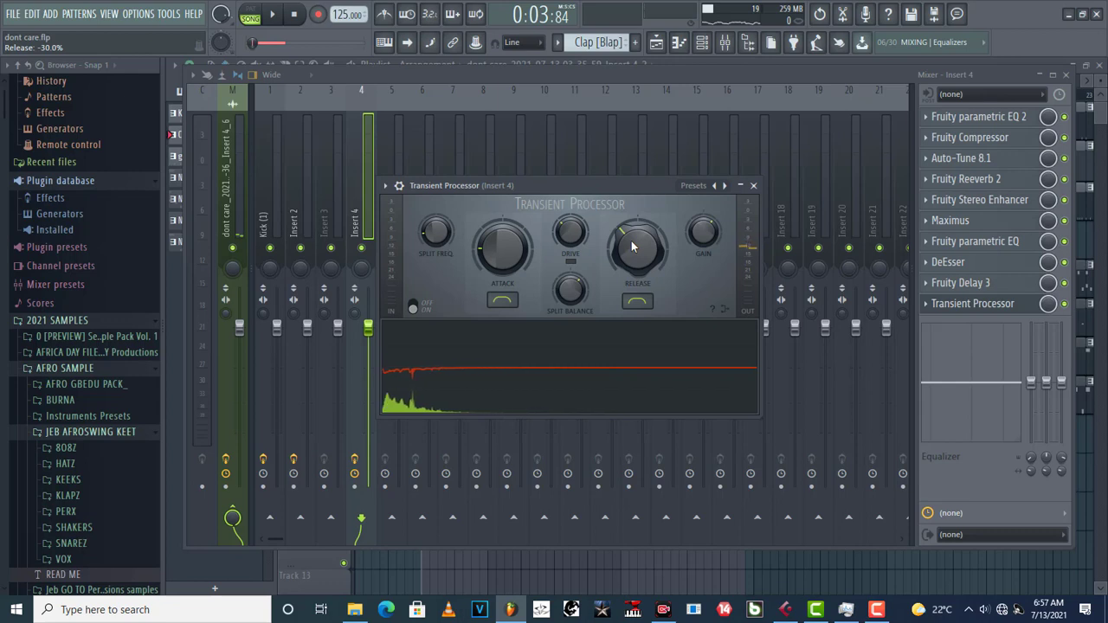
{"action": "left_click", "coordinate": [272, 14]}
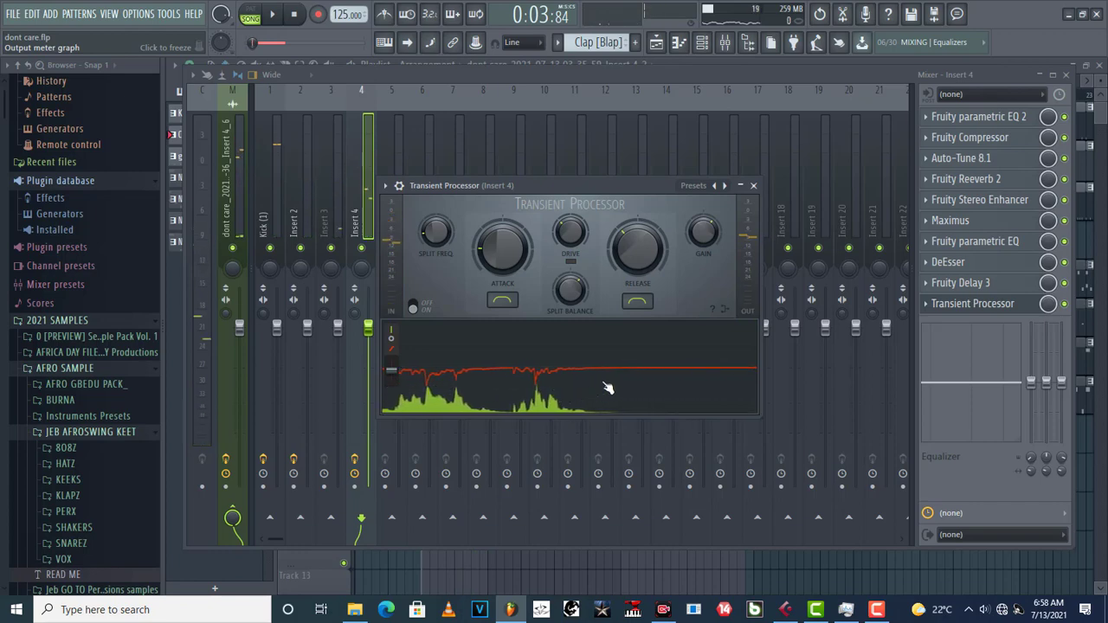
{"action": "left_click_drag", "start_coordinate": [638, 247], "coordinate": [638, 259]}
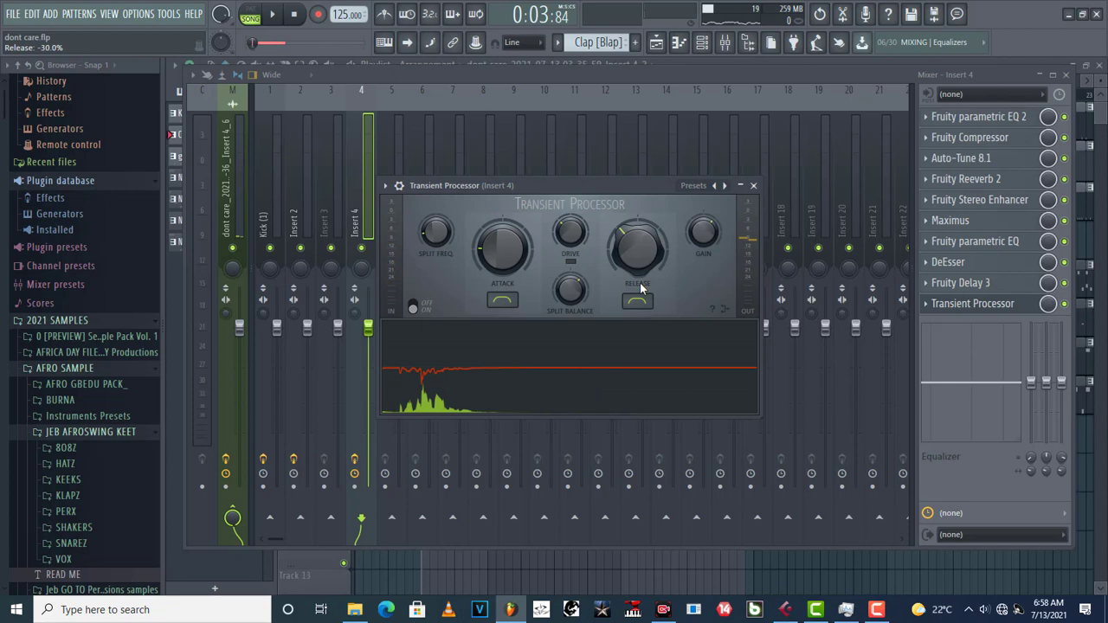